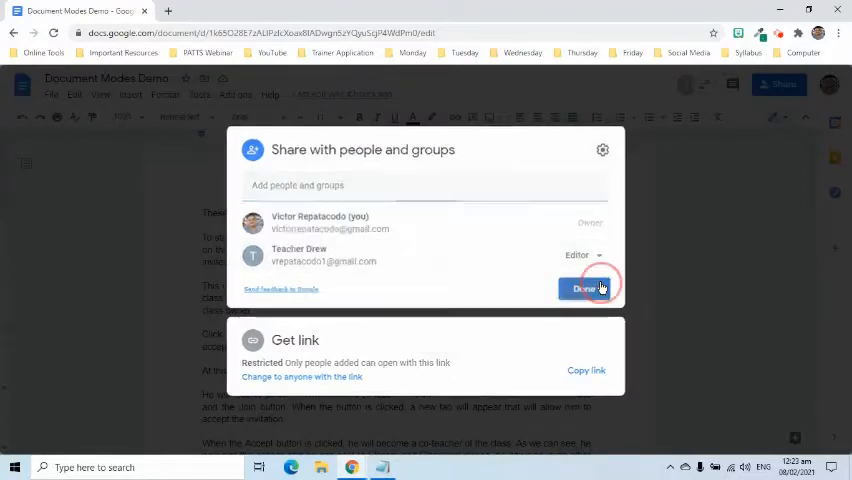
- Share Document Modes Demo with the second account as editor and close the dialog
click(584, 289)
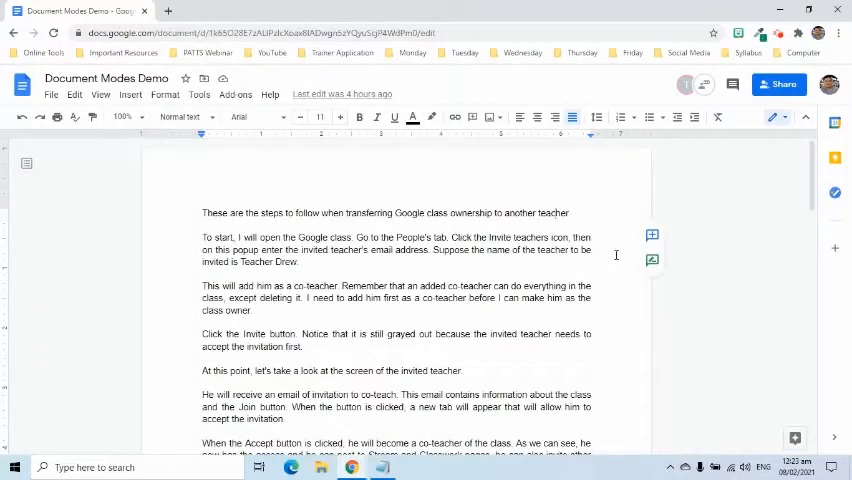
click(777, 117)
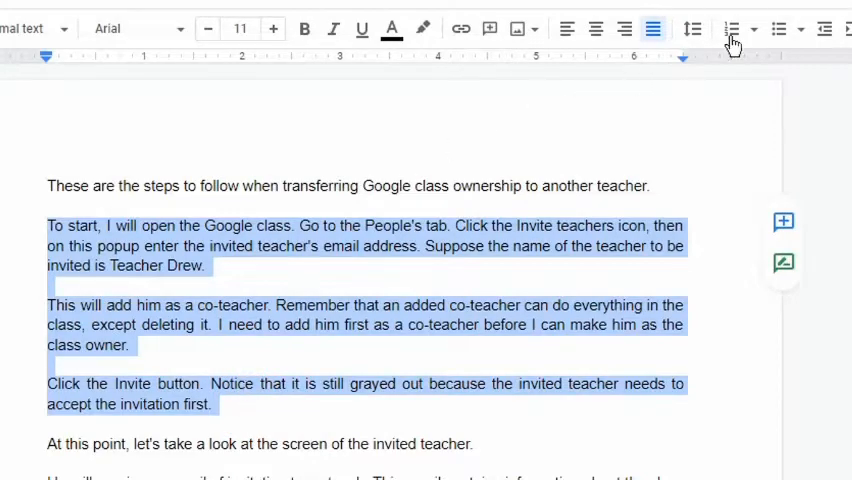
- Format the three step paragraphs as a numbered list, items 1 to 3
click(731, 28)
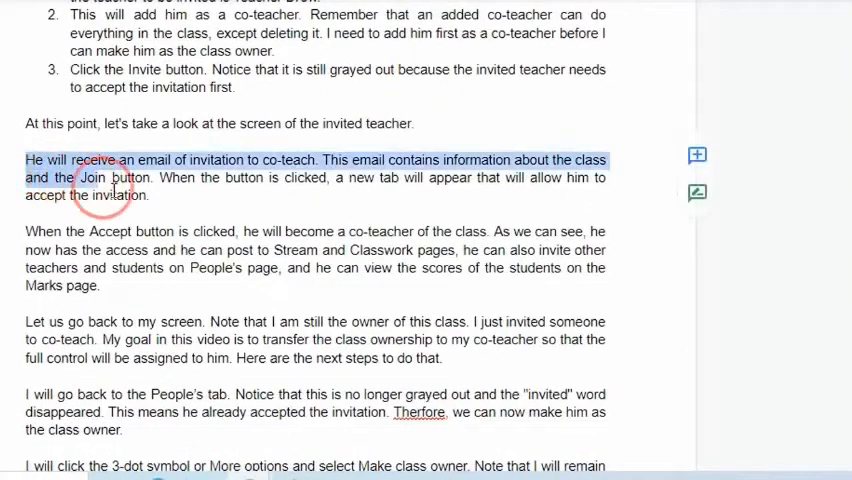
drag(110, 190, 218, 285)
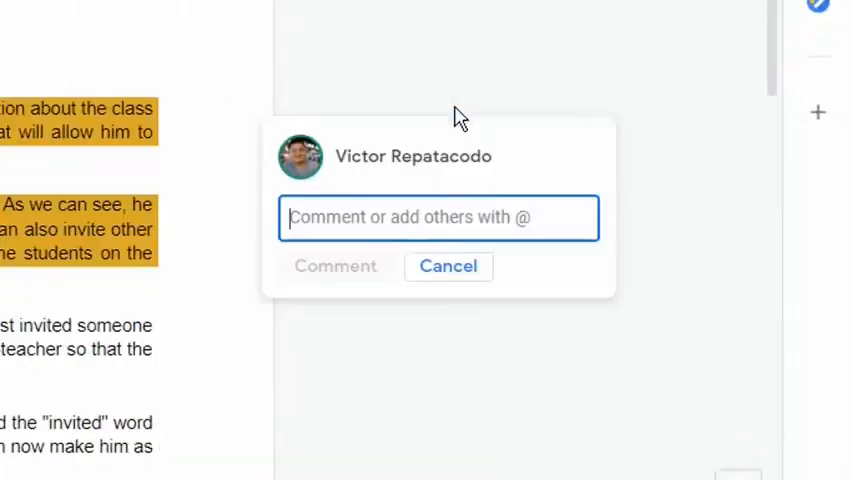
text(c)
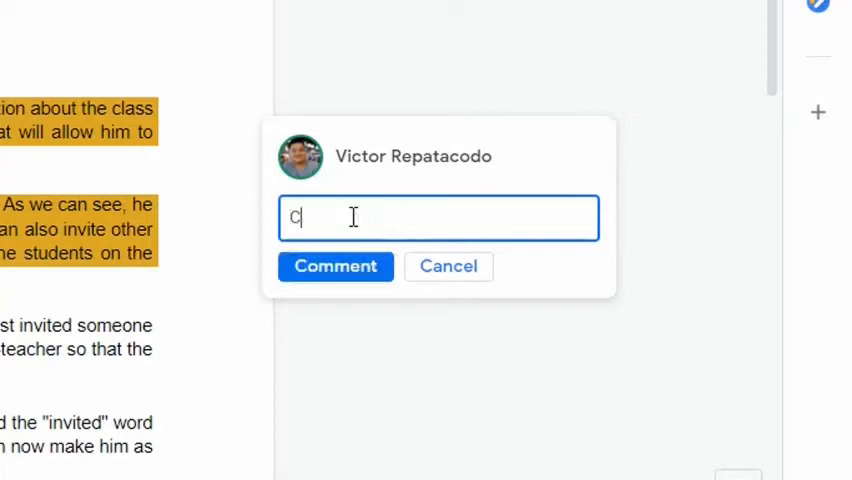
text(an you make this a numbered list too?)
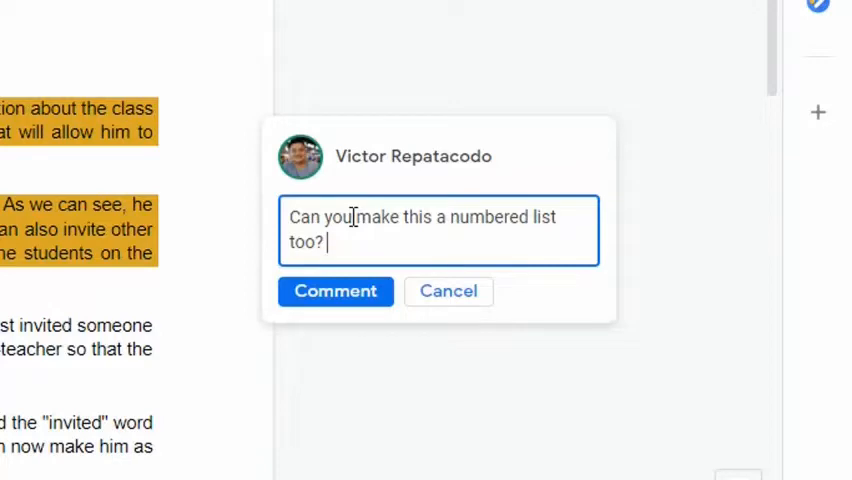
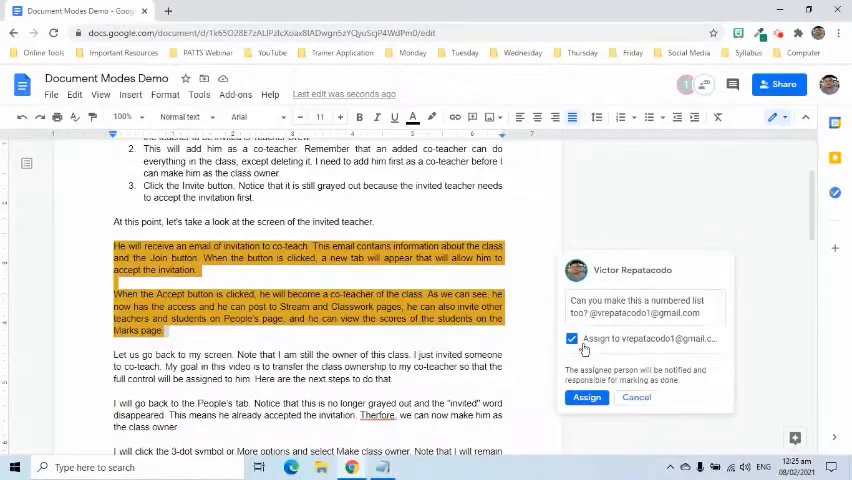
- Post the assigned comment and, after numbering the paragraphs 1 and 2, reply 'Done.'
click(586, 397)
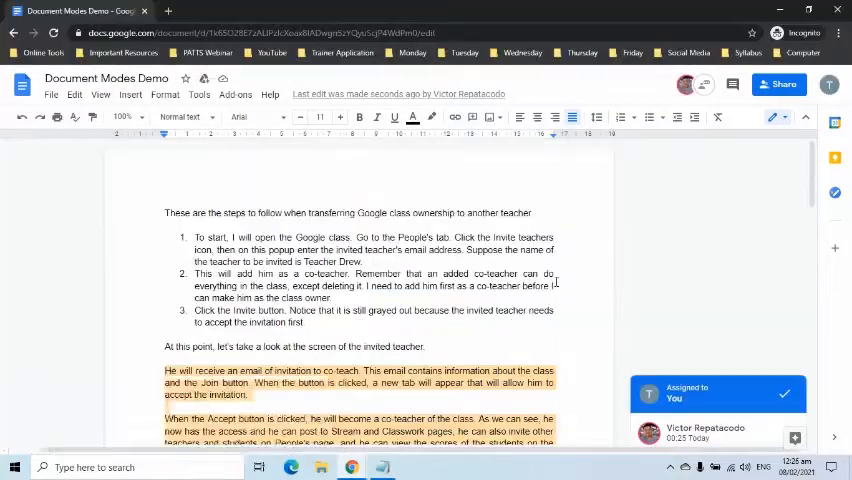
scroll(down, 3)
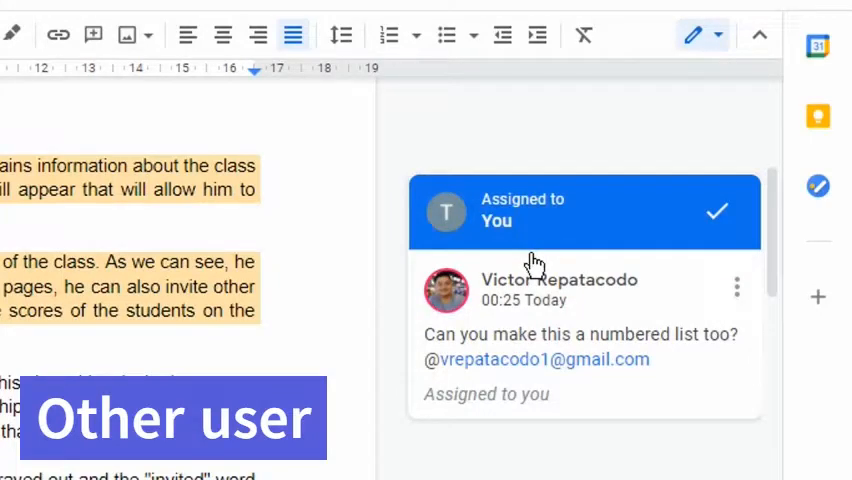
mouse_move(693, 35)
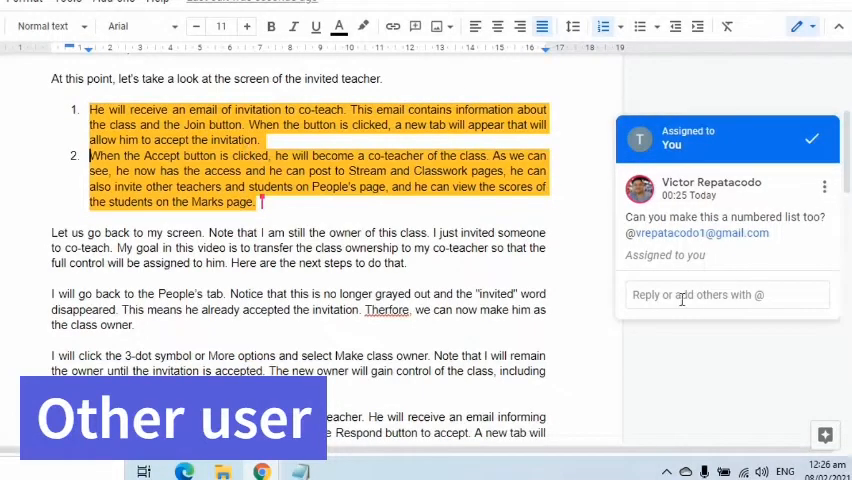
click(727, 294)
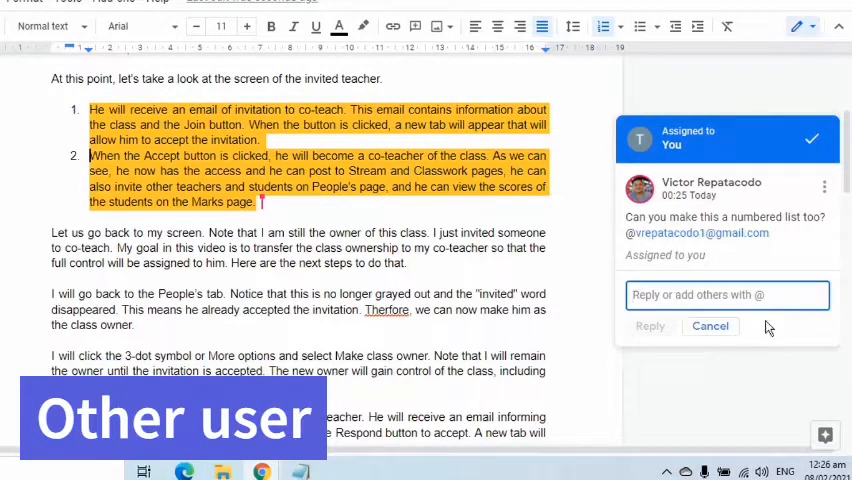
text(Done.)
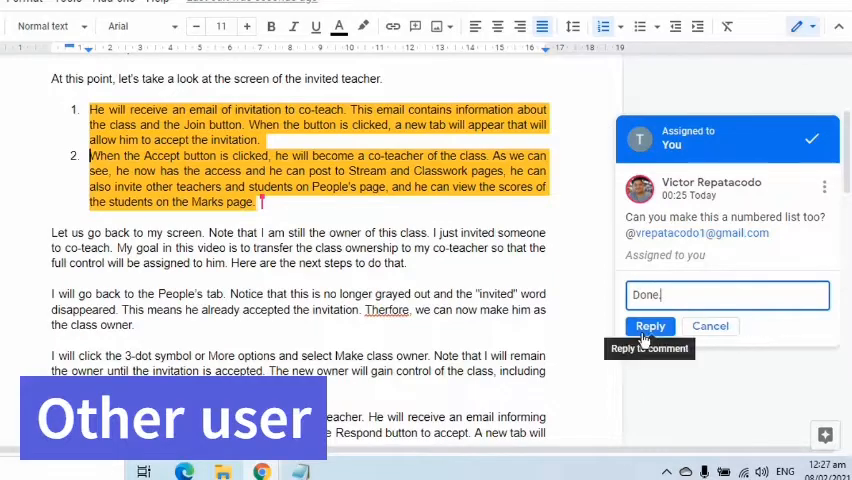
click(650, 326)
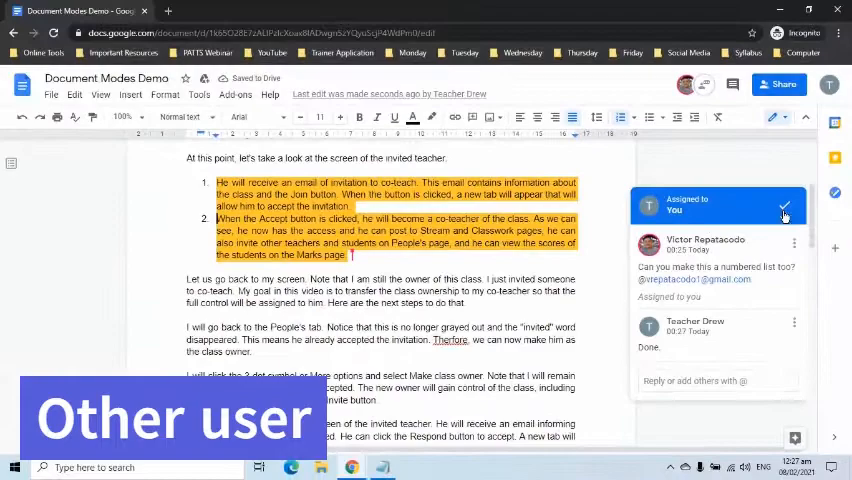
- Resolve the assigned comment, then review the comment history and notification settings
click(785, 207)
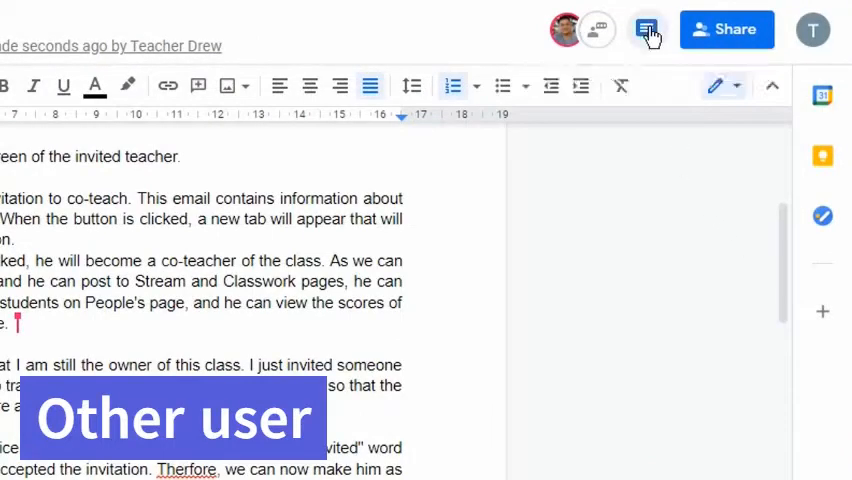
click(647, 28)
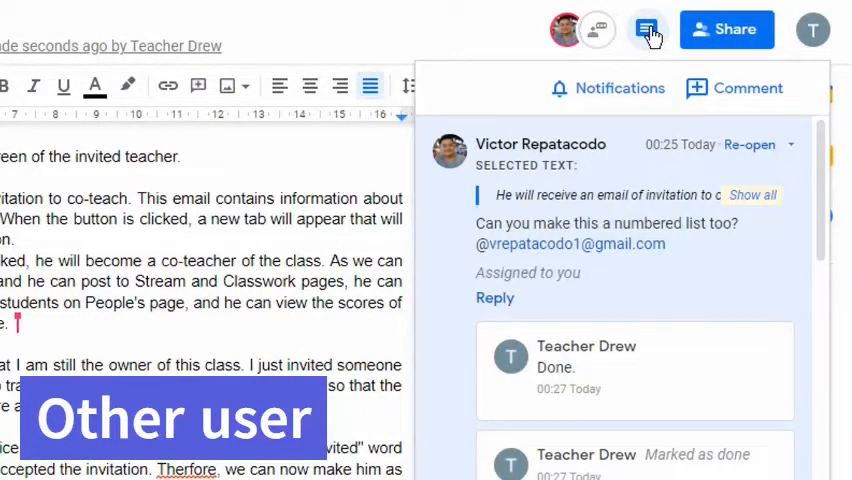
scroll(down, 3)
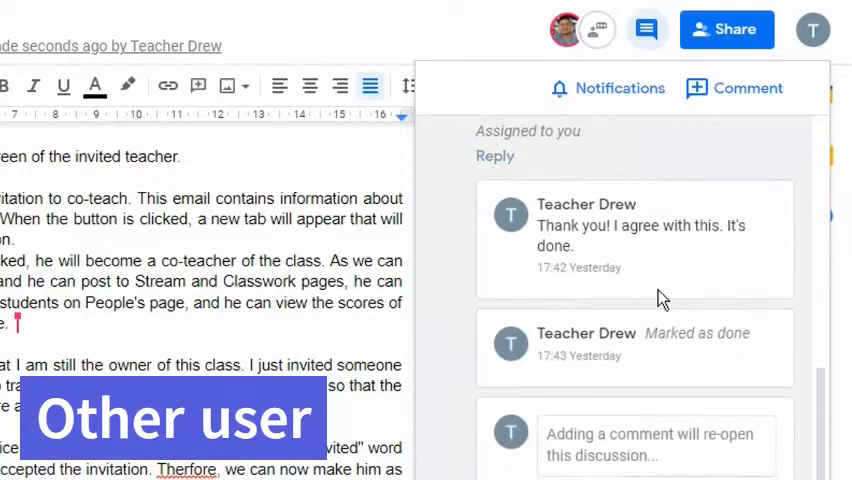
click(600, 104)
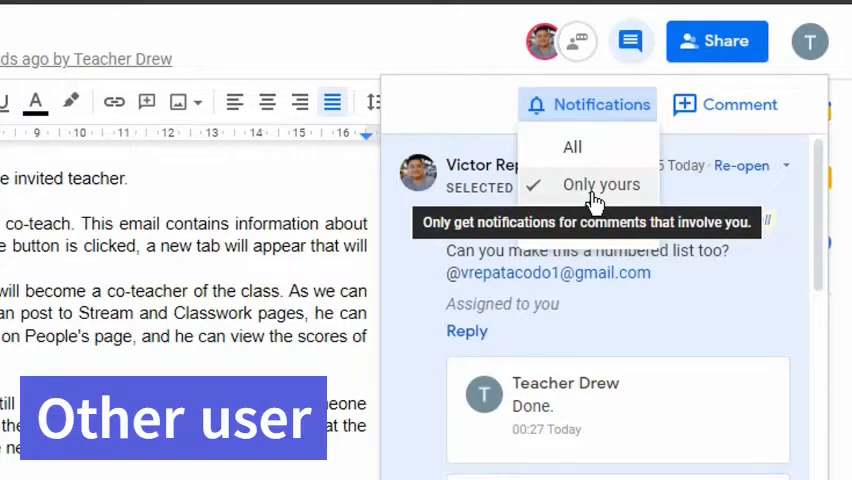
mouse_move(582, 221)
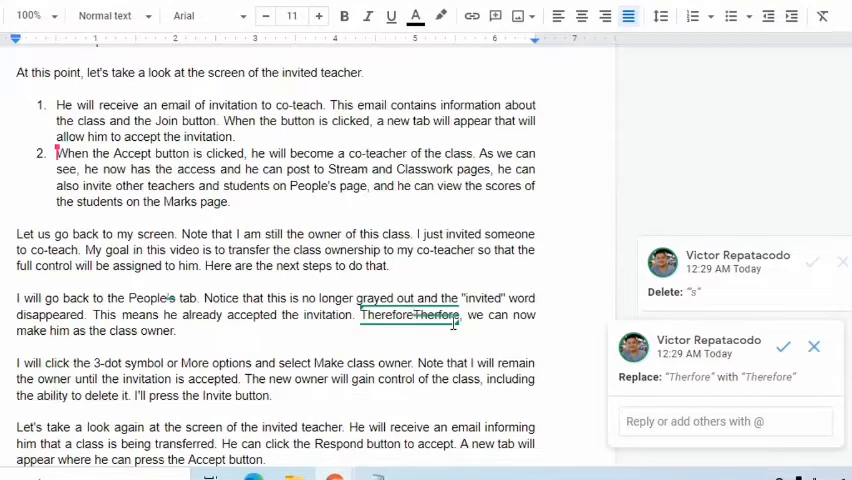
- Select the following paragraphs for another suggested edit
drag(16, 298, 265, 395)
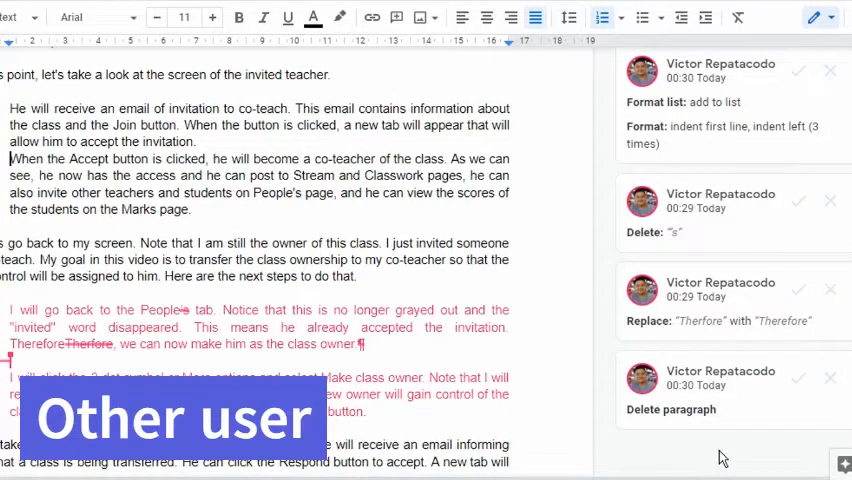
mouse_move(695, 243)
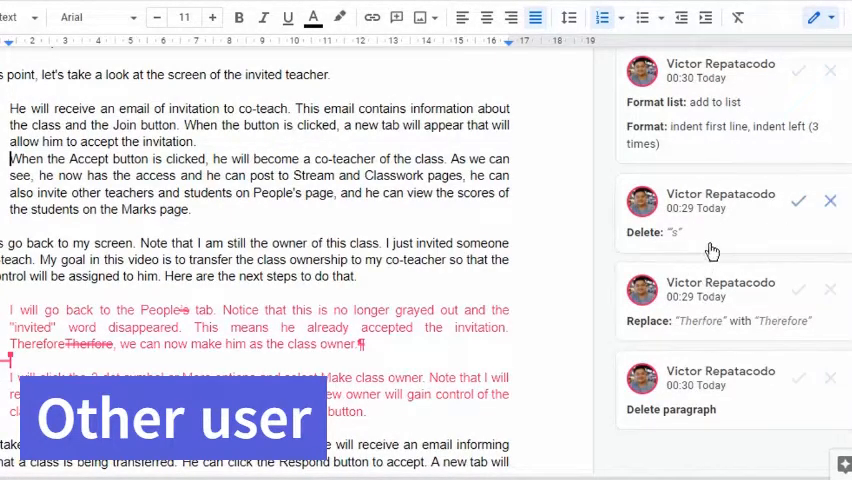
mouse_move(751, 219)
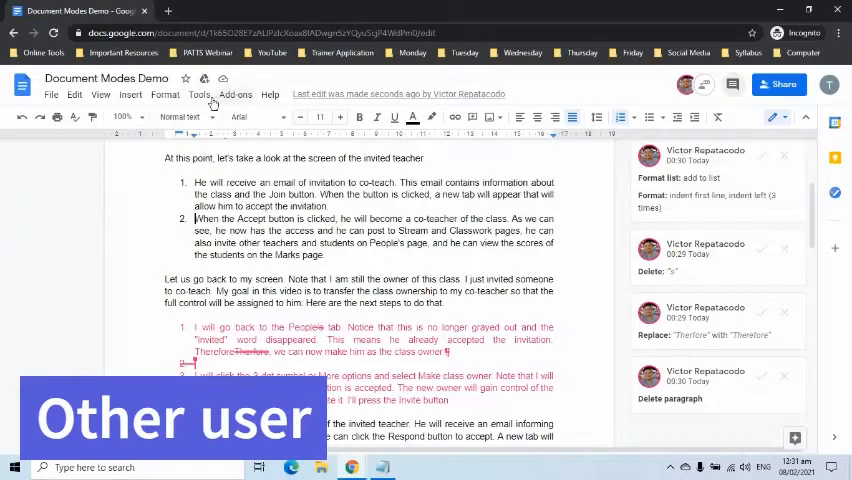
- Accept the pending suggestions, including the list formatting suggestion
click(199, 94)
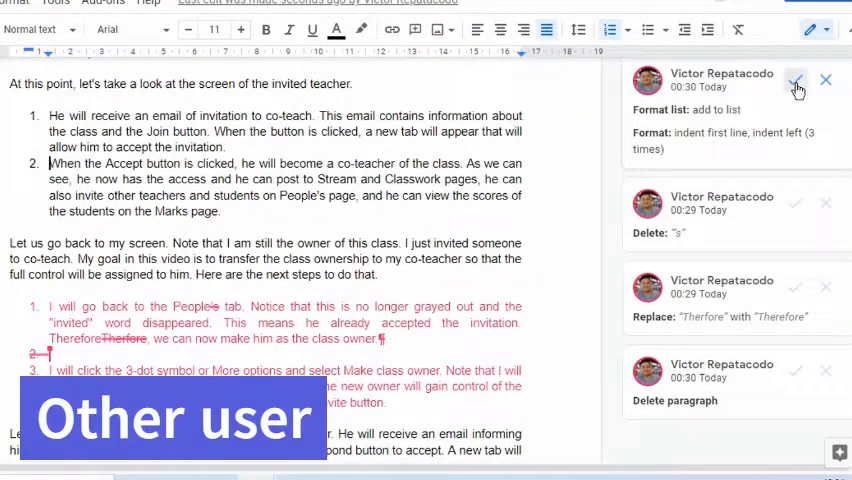
click(796, 82)
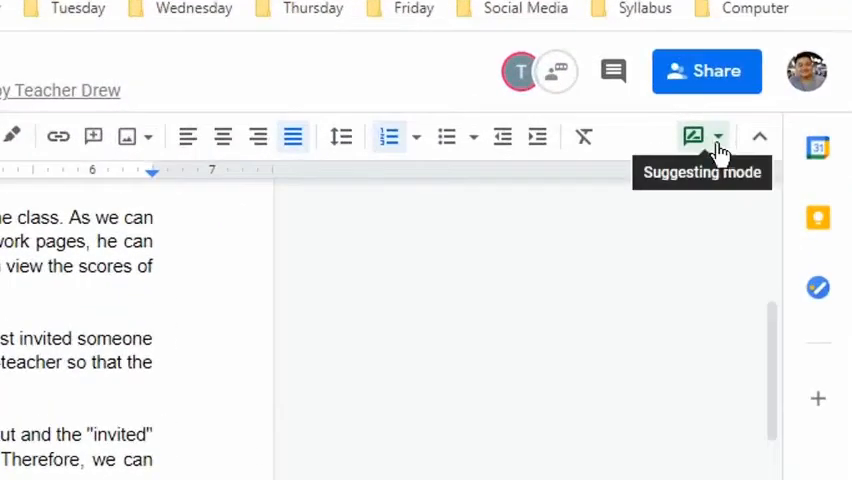
- Switch the document mode from the toolbar dropdown to Viewing
click(693, 136)
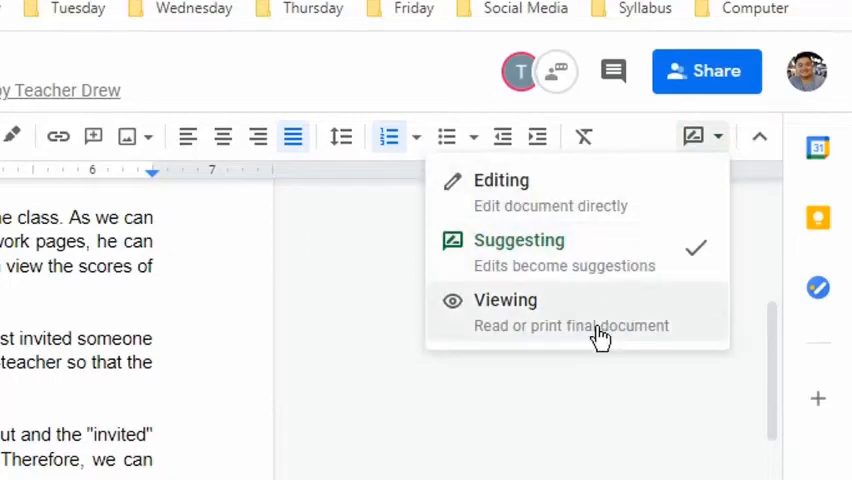
click(505, 300)
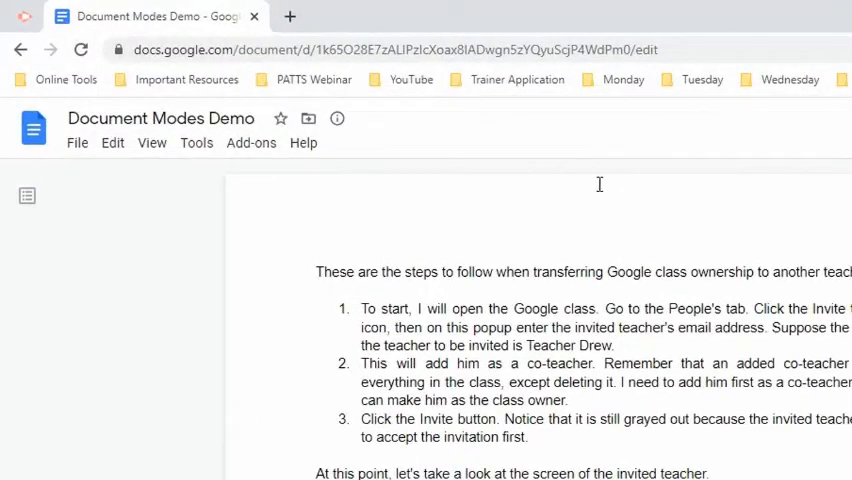
mouse_move(553, 175)
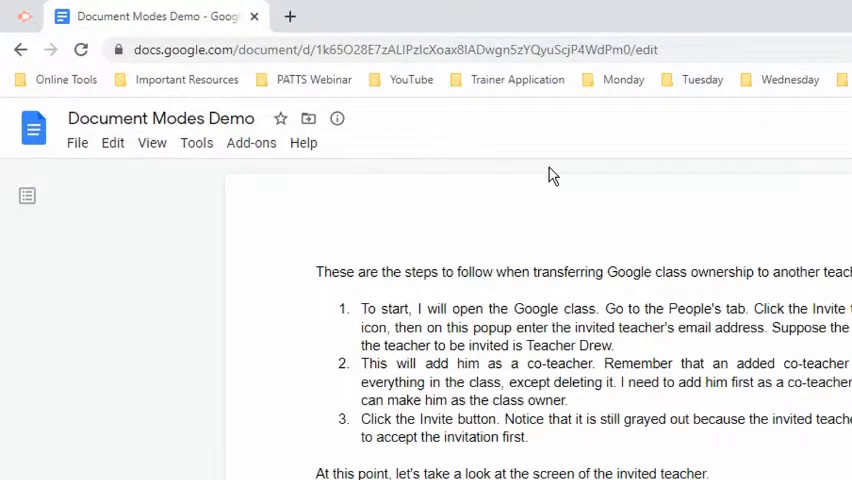